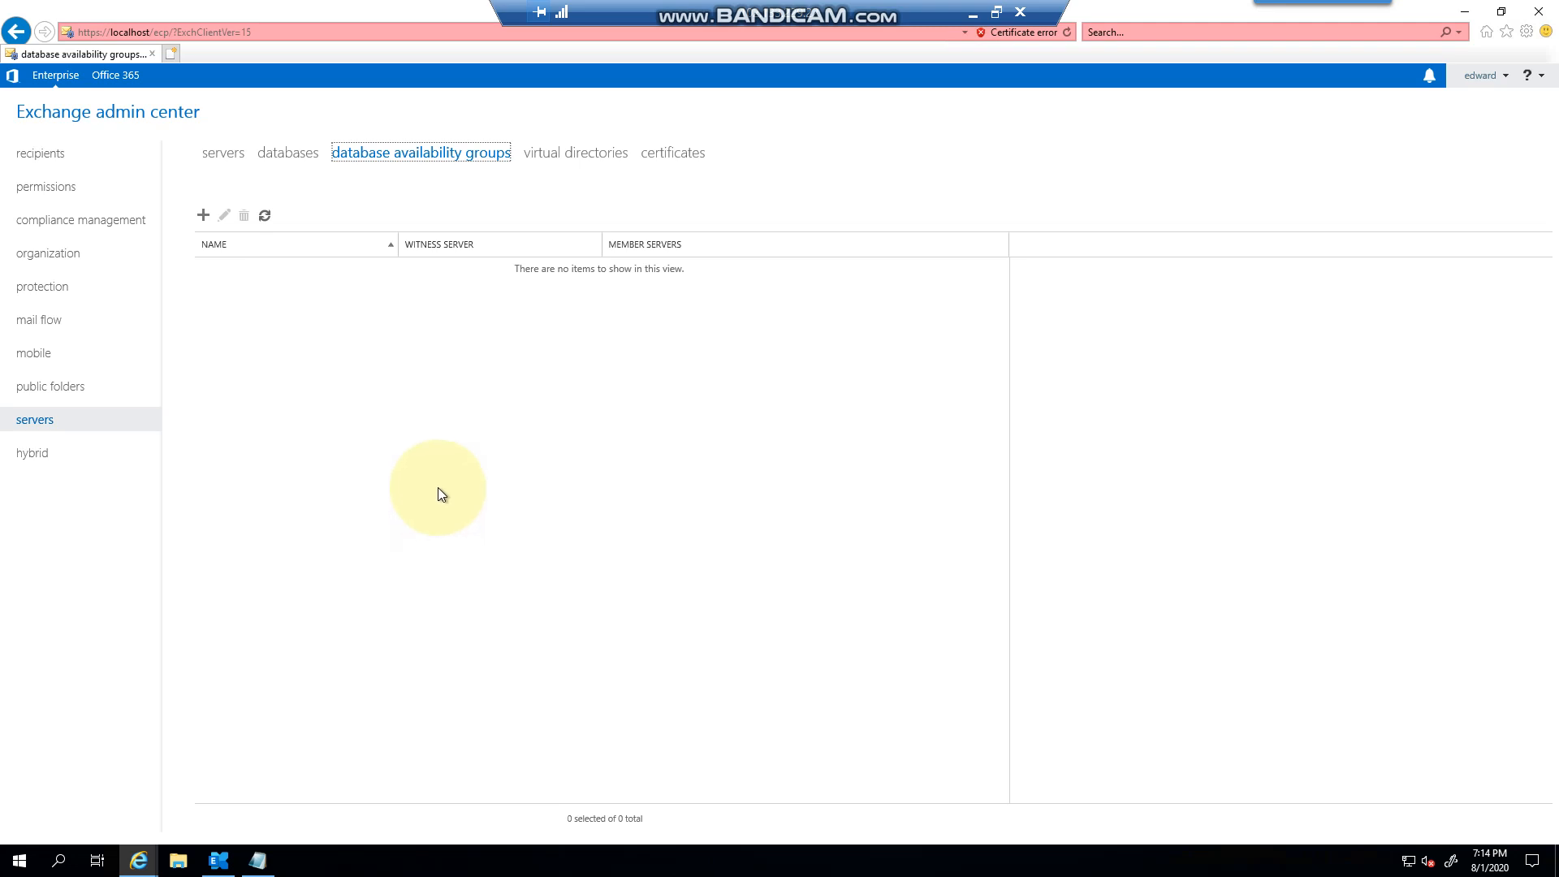
{"action": "mouse_move", "coordinate": [193, 112]}
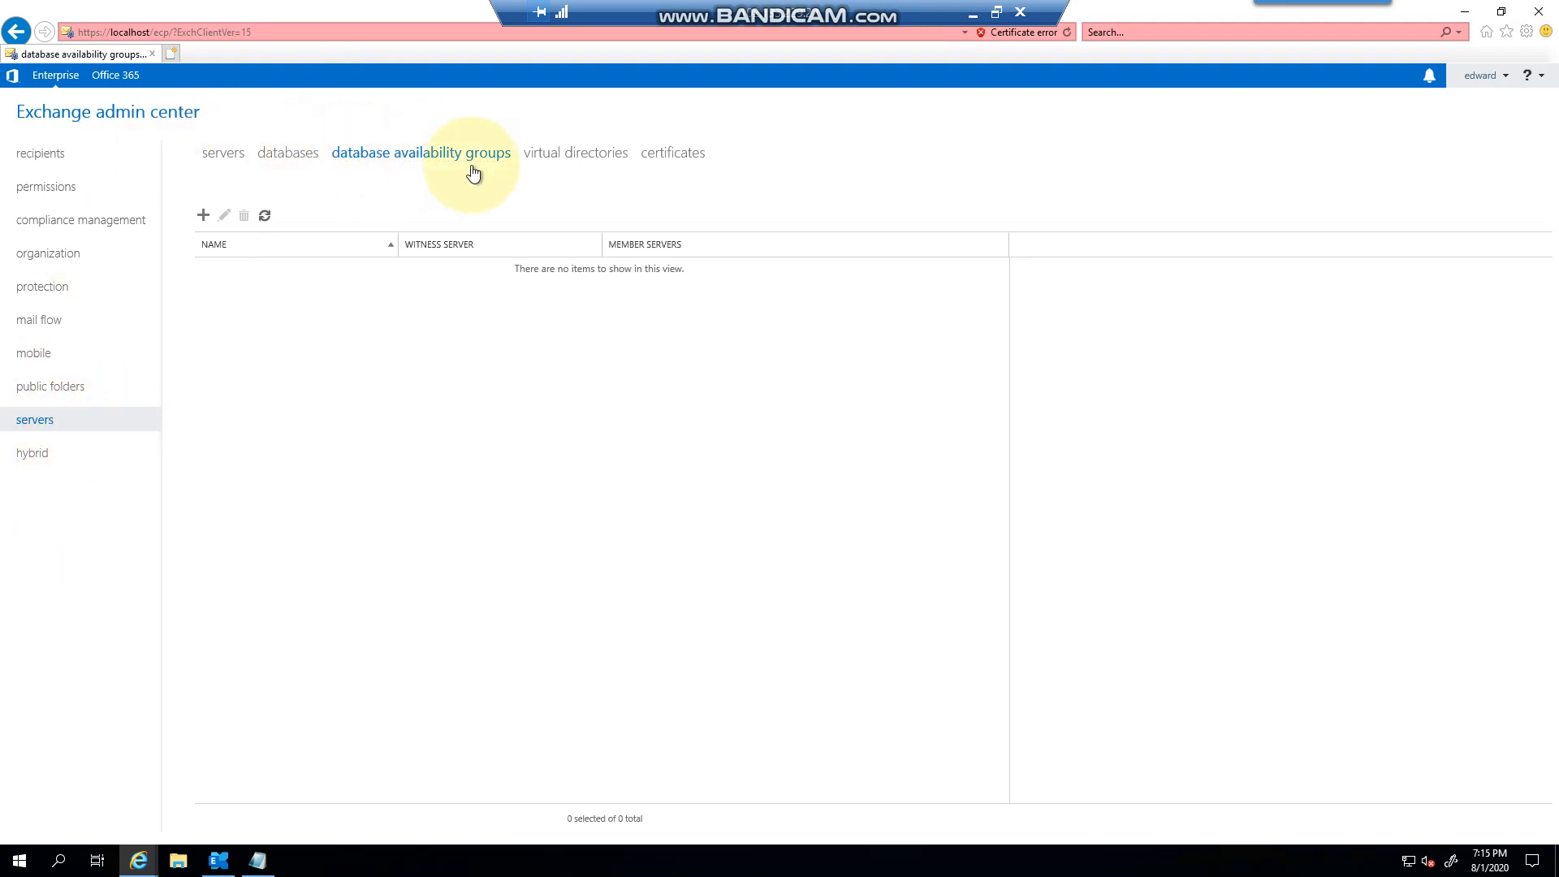
{"action": "mouse_move", "coordinate": [378, 291]}
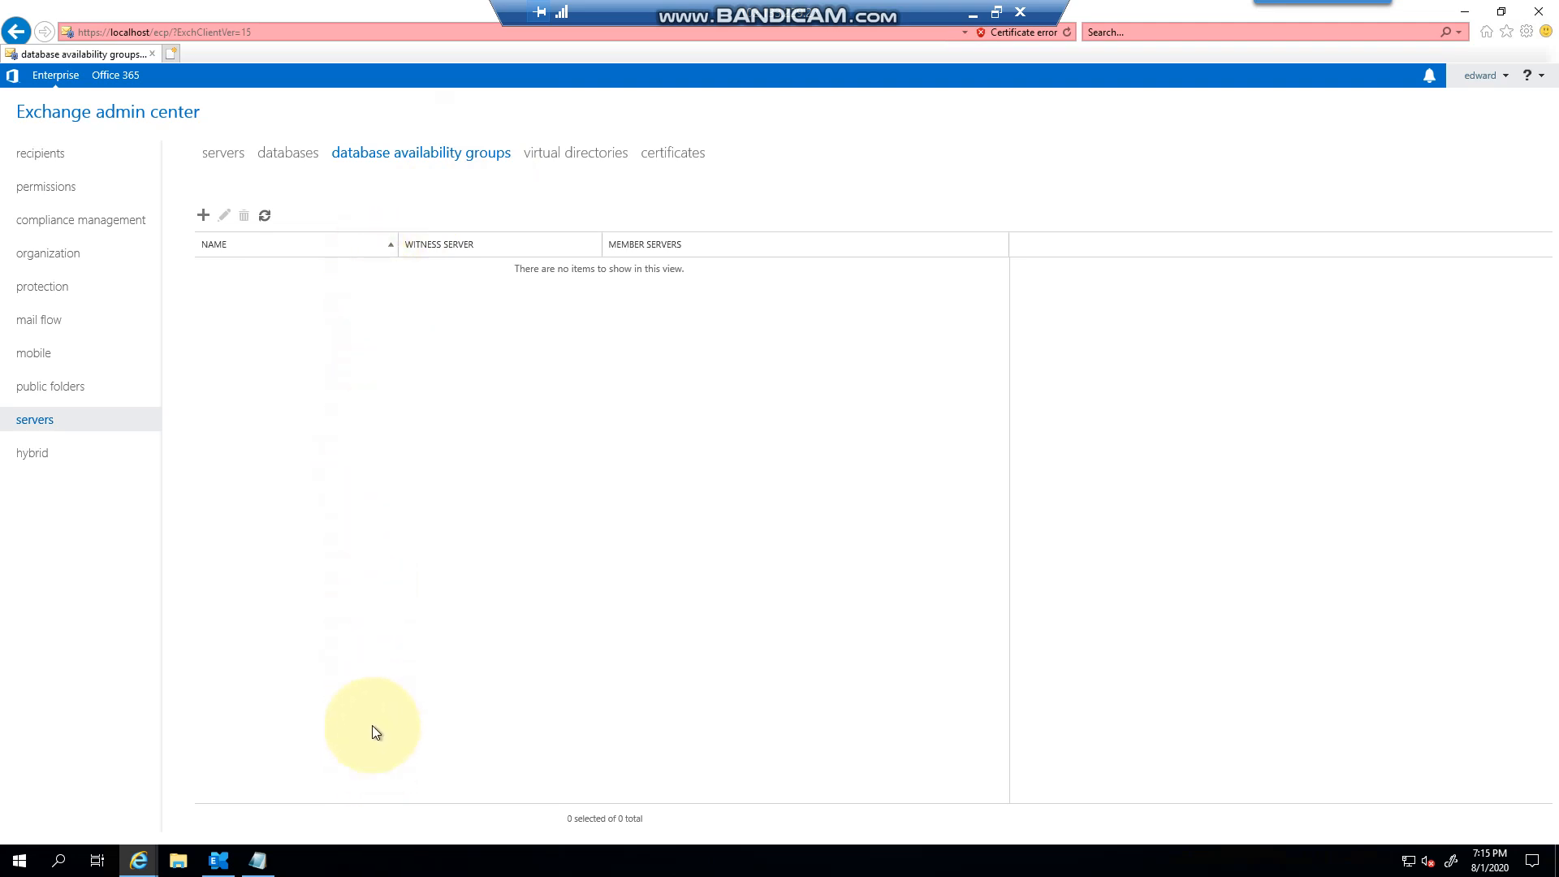
{"action": "mouse_move", "coordinate": [334, 406]}
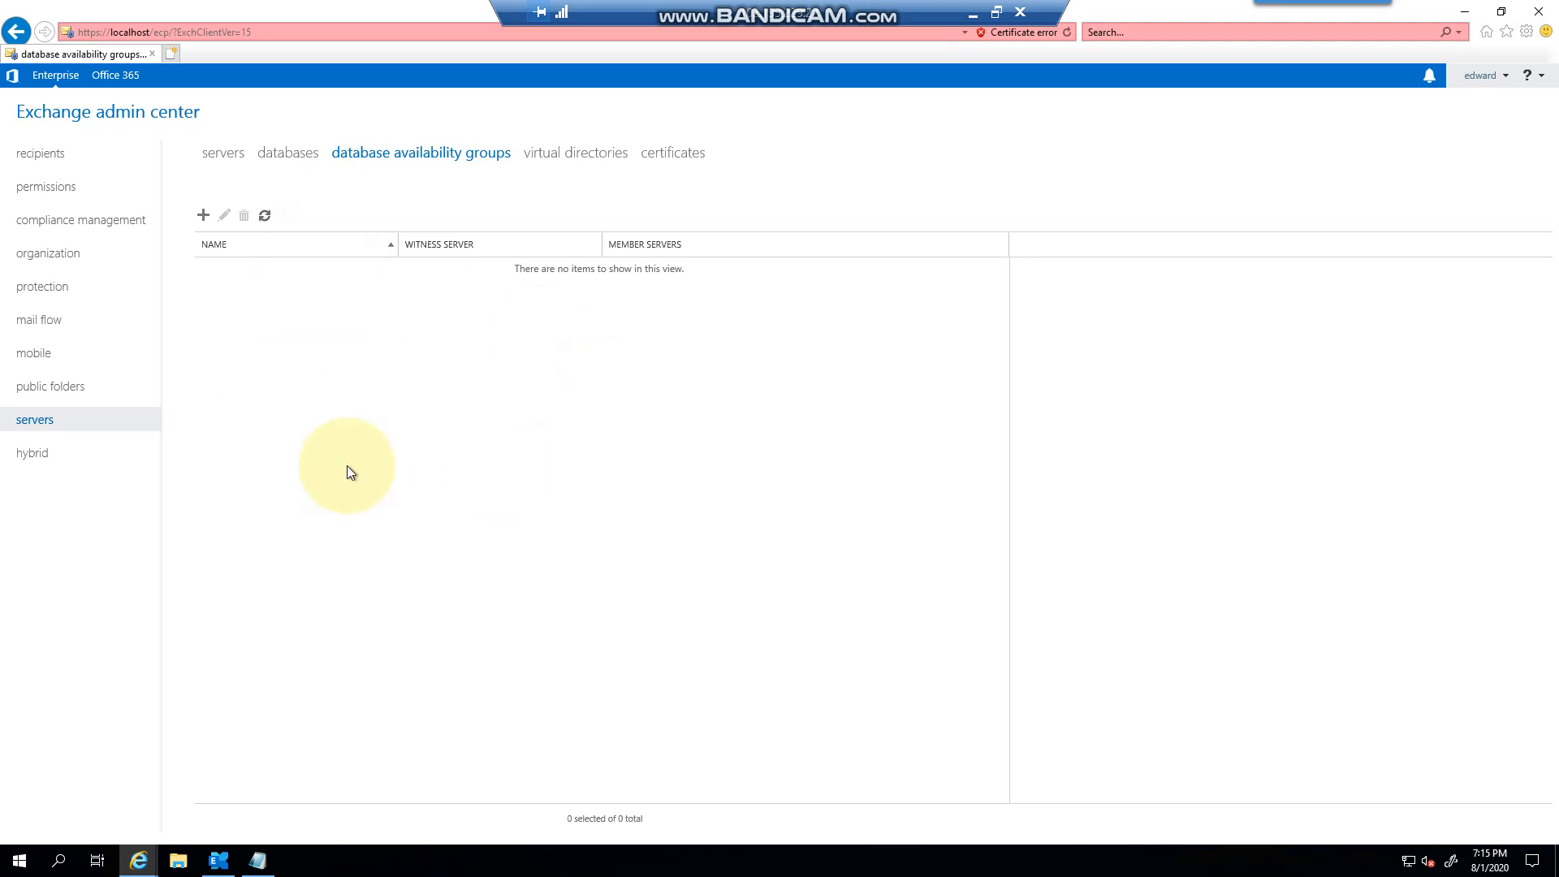
{"action": "mouse_move", "coordinate": [403, 390]}
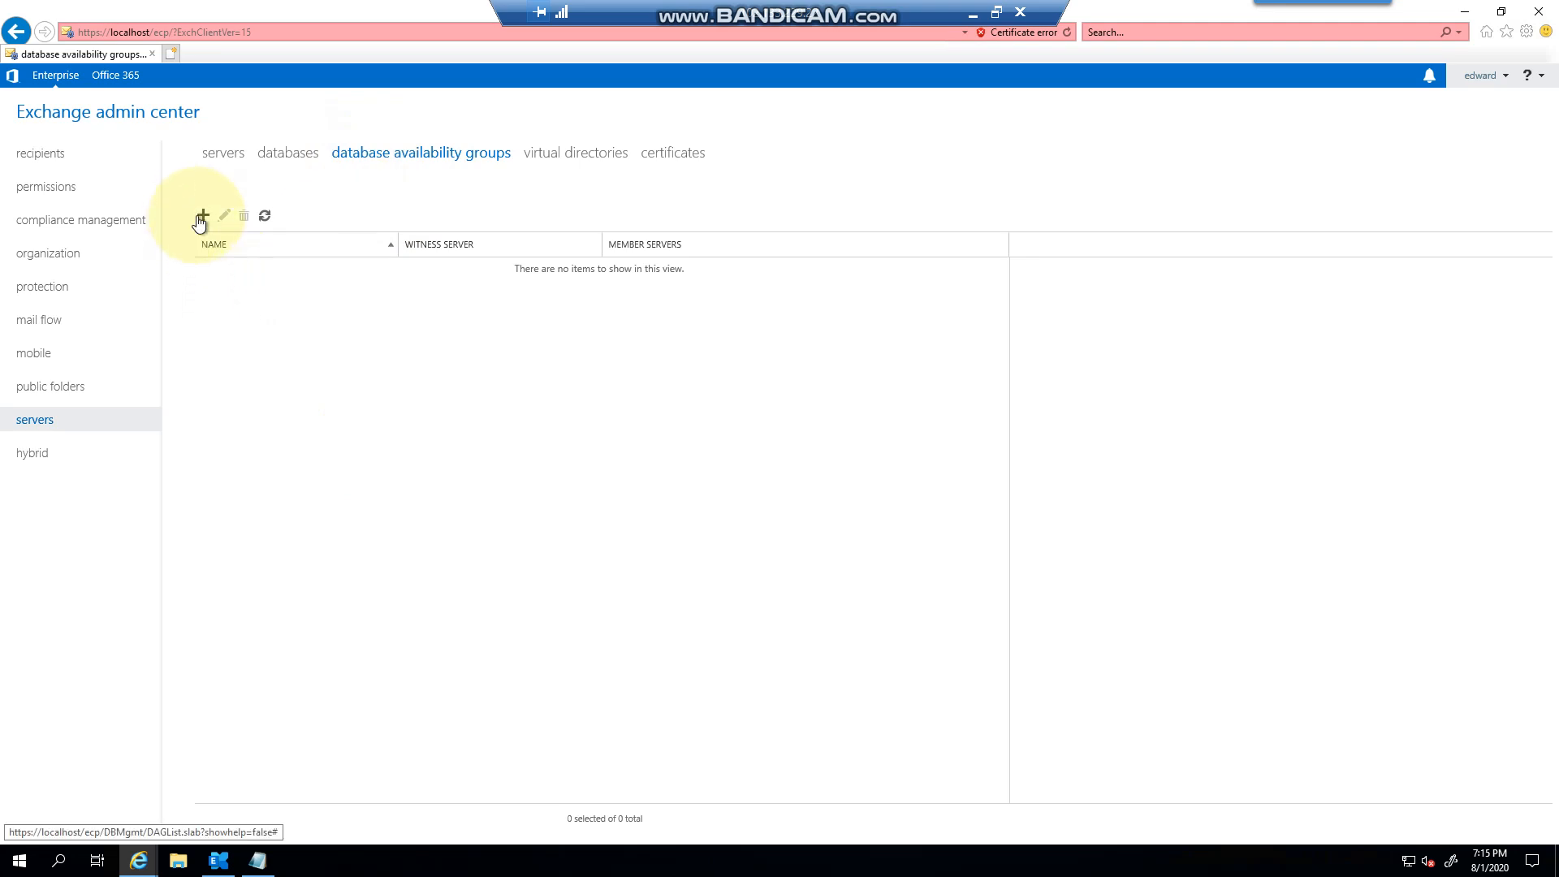
Open the new database availability group form, read the IP address guidance, and cancel without saving.
{"action": "left_click", "coordinate": [202, 215]}
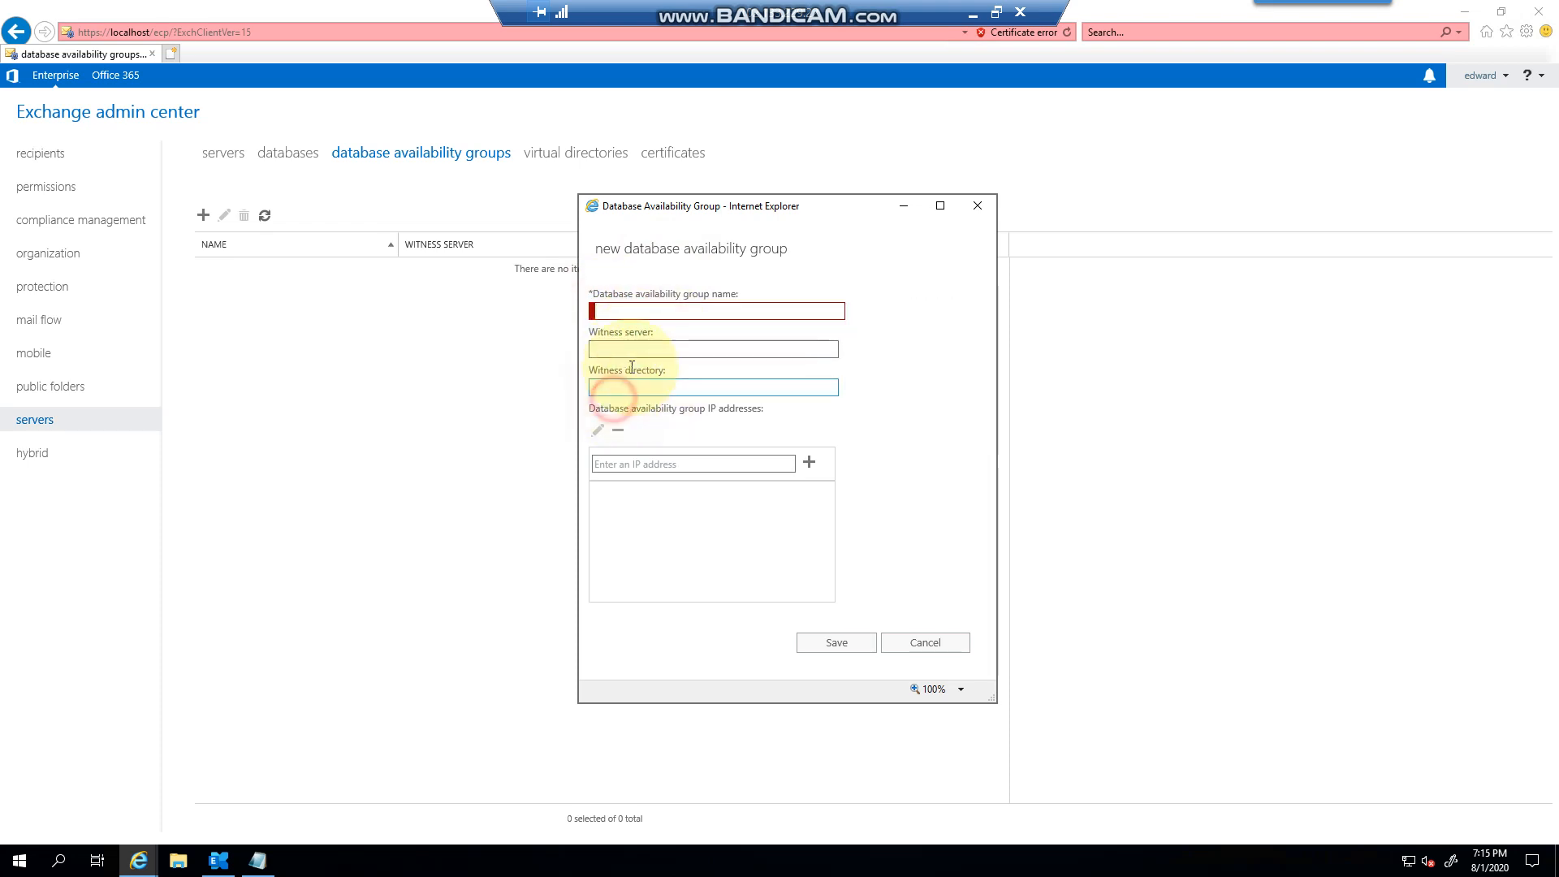
{"action": "left_click", "coordinate": [692, 463]}
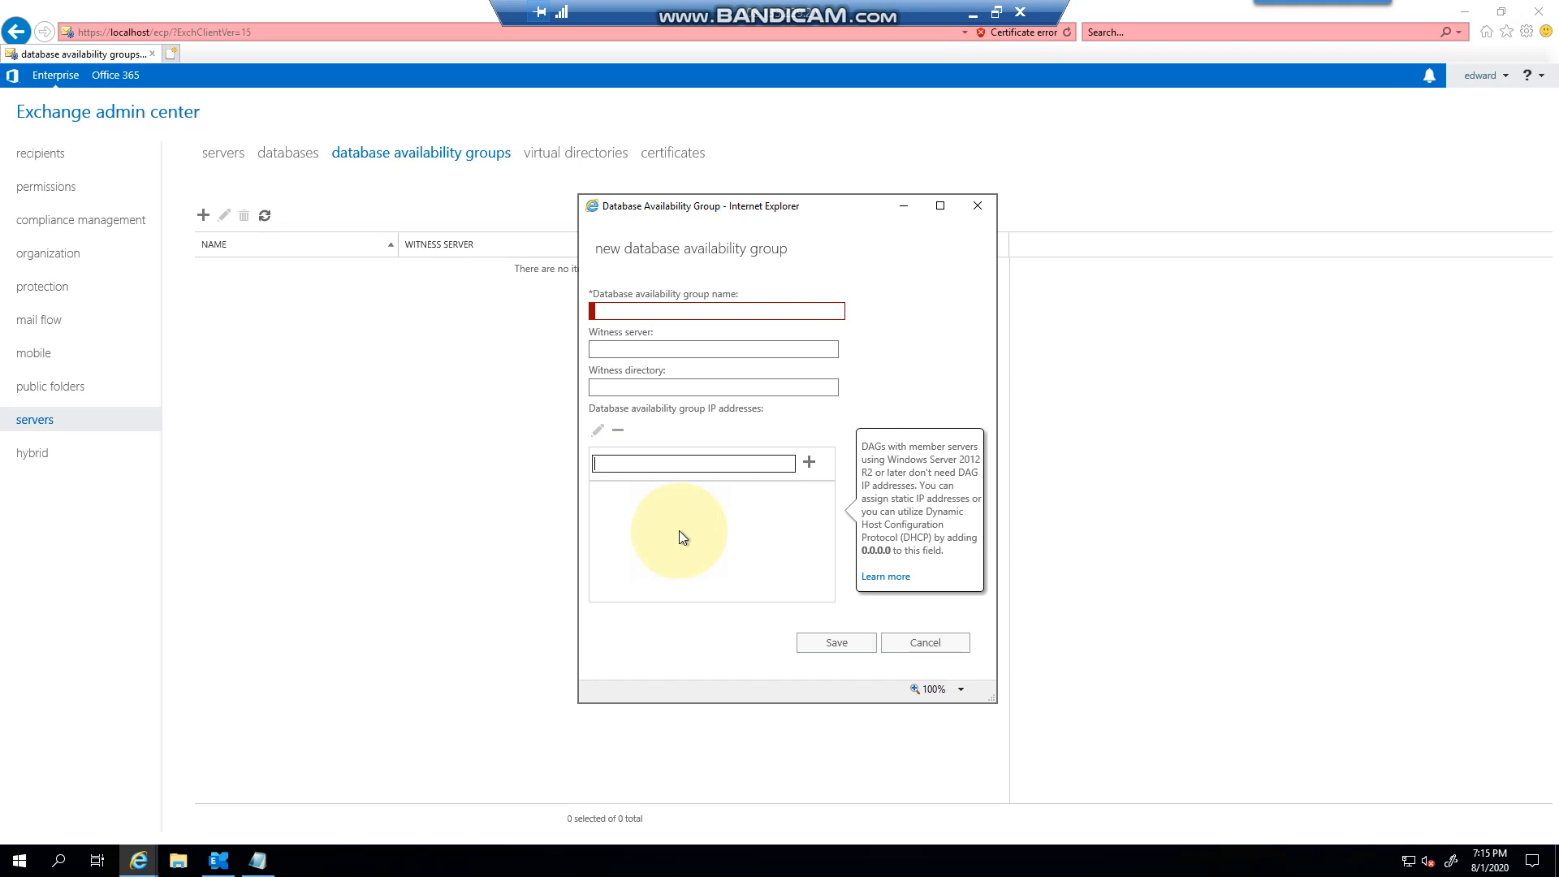
{"action": "mouse_move", "coordinate": [691, 485]}
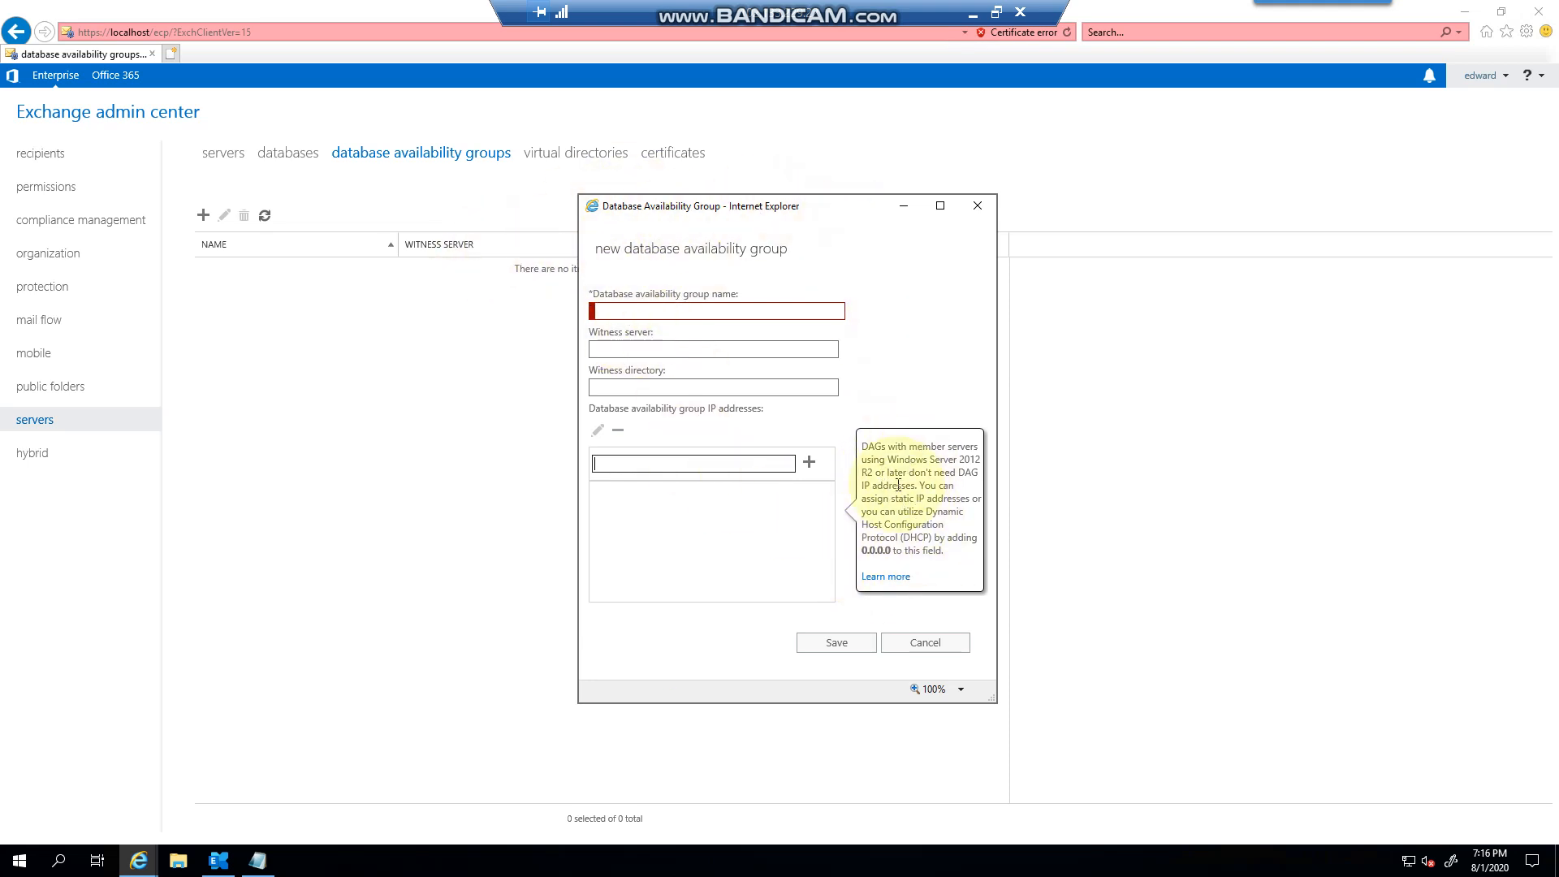
{"action": "left_click", "coordinate": [923, 643]}
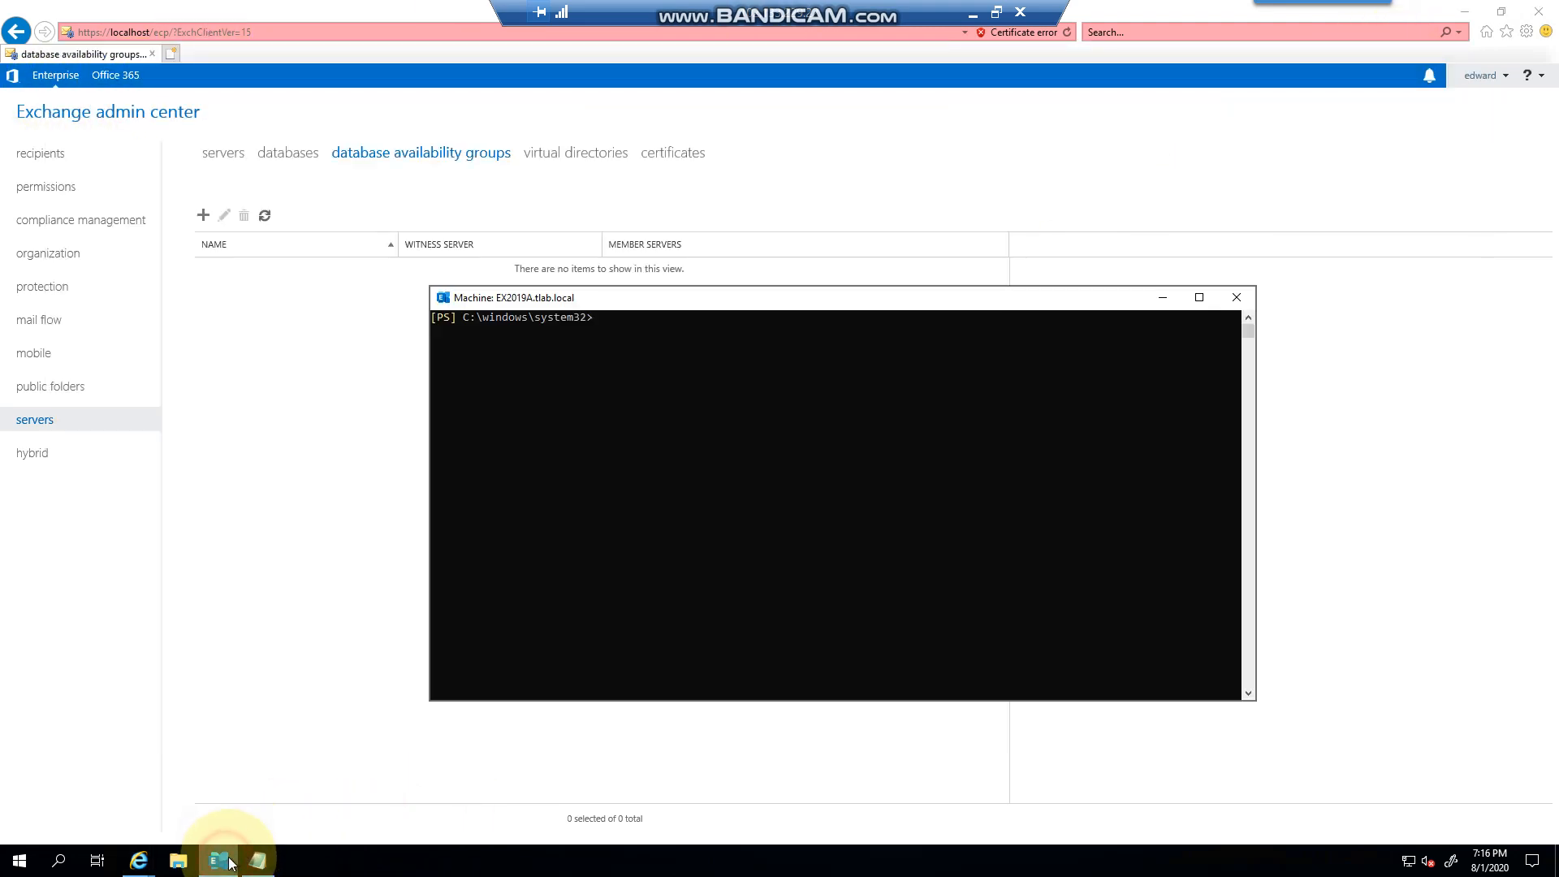
Create DAG01 with witness server DC2019, witness directory C:\DAG01 and IP 10.0.1.18 via New-DatabaseAvailabilityGroup.
{"action": "type", "text": "New-DatabaseAvailabilityGroup -Name DAG01 -WitnessServer DC2019 -WitnessDirectory C:\\DAG01 -DatabaseAvailabilityGroupIpAddresses 10.0.1.18"}
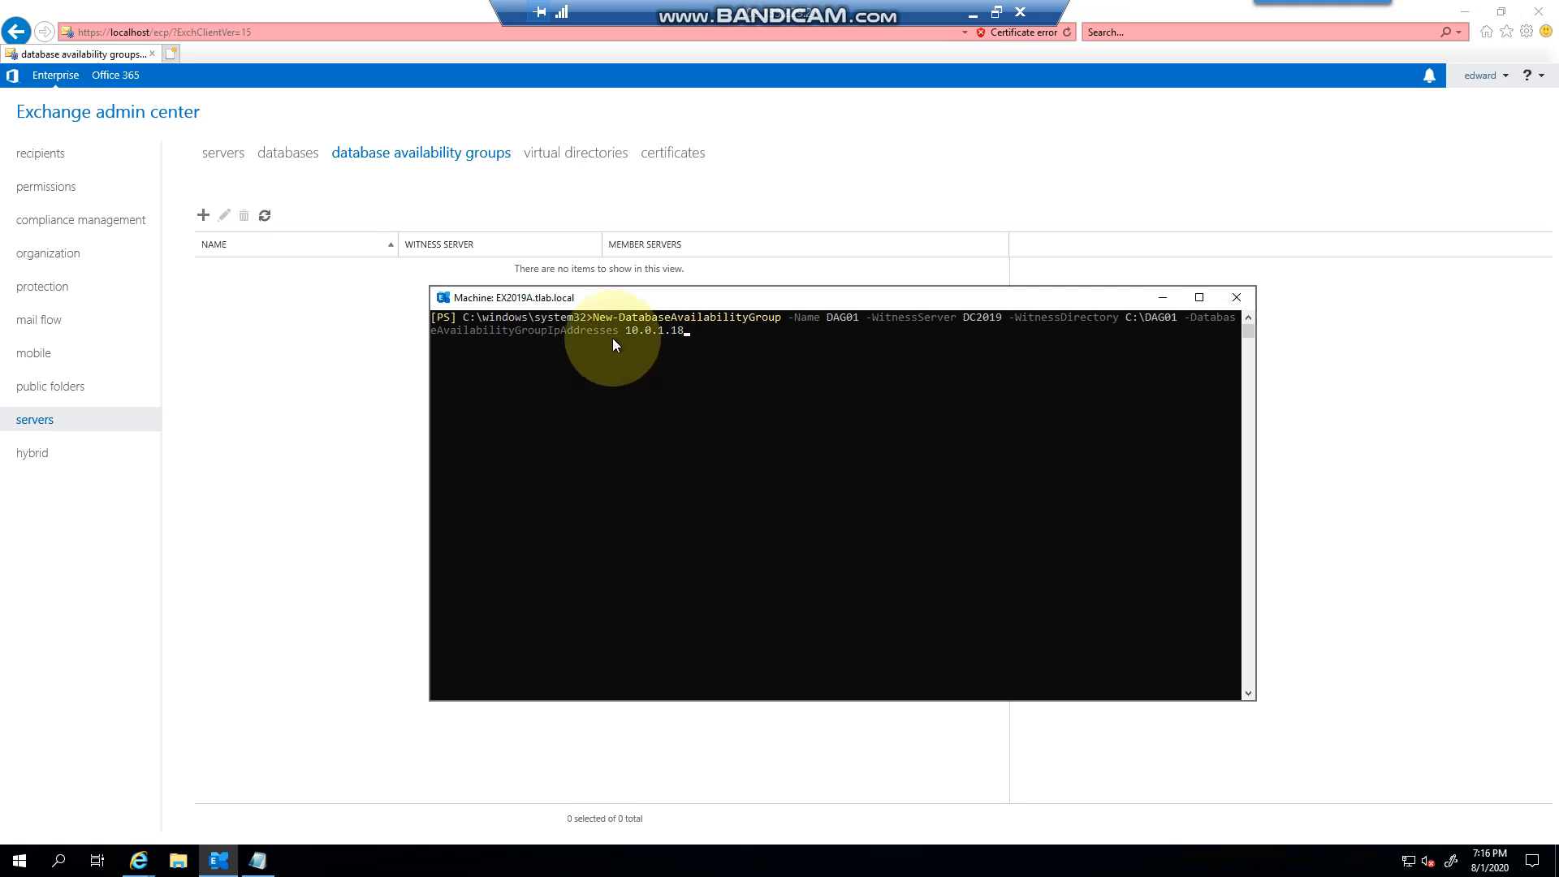
{"action": "mouse_move", "coordinate": [641, 327]}
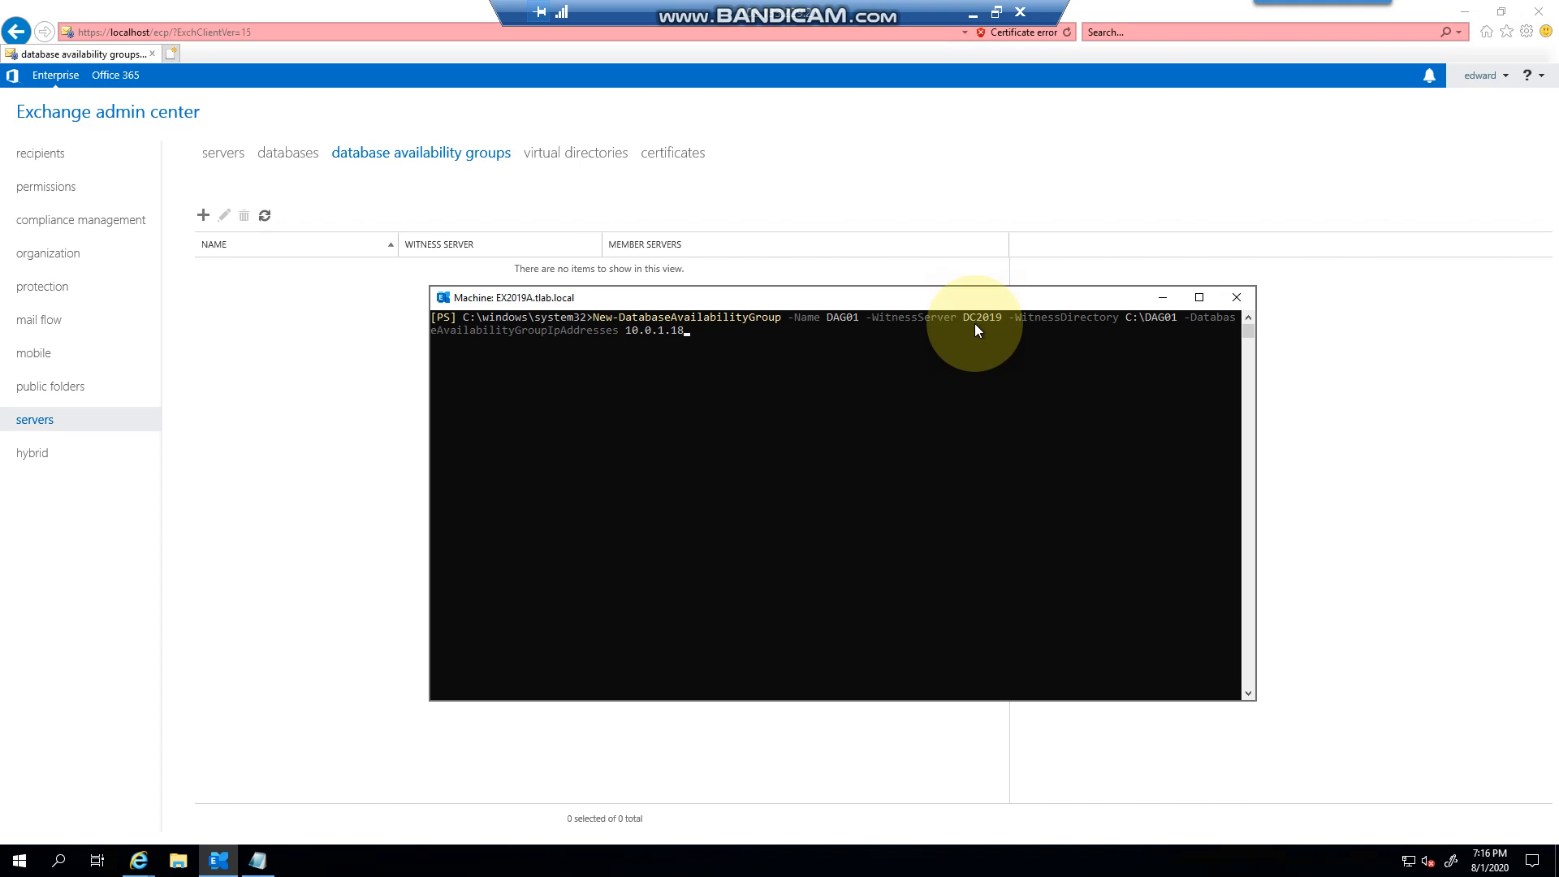
{"action": "mouse_move", "coordinate": [1168, 333]}
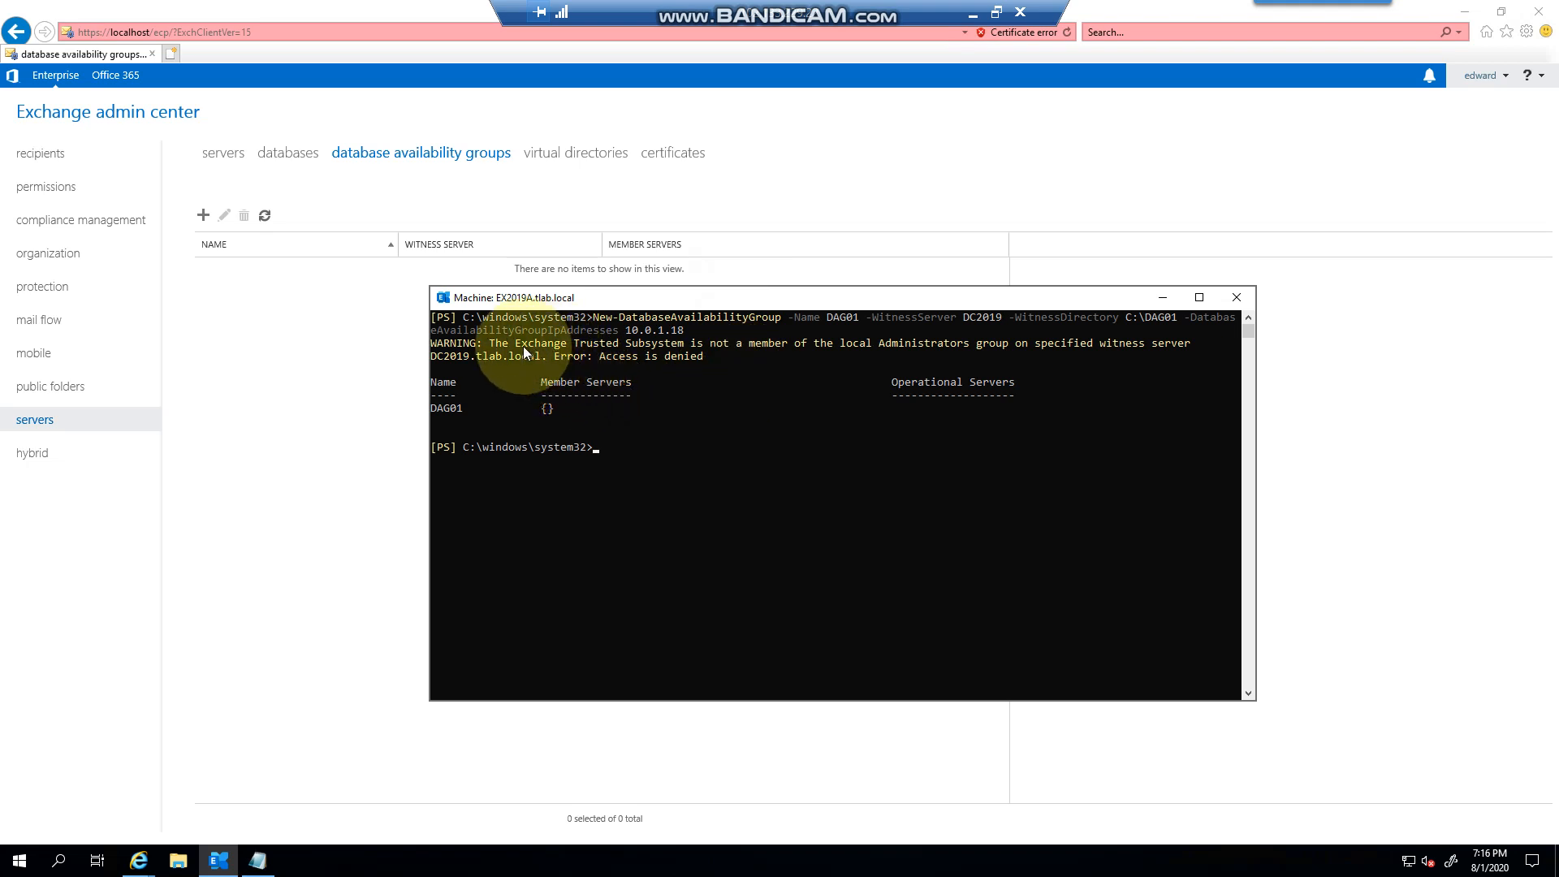
{"action": "mouse_move", "coordinate": [632, 352]}
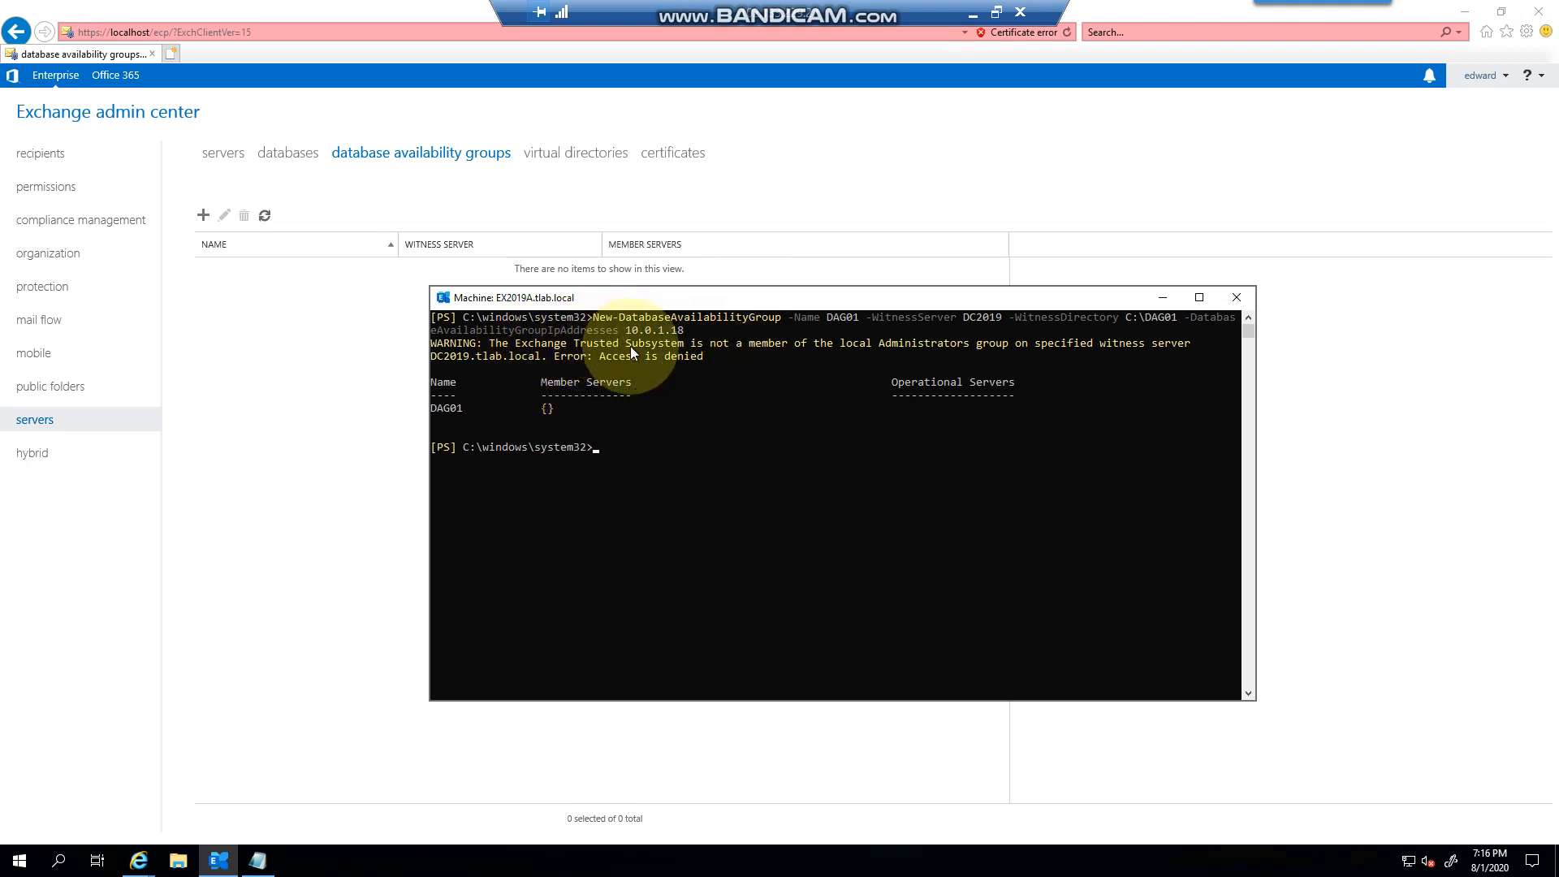
{"action": "mouse_move", "coordinate": [1029, 361]}
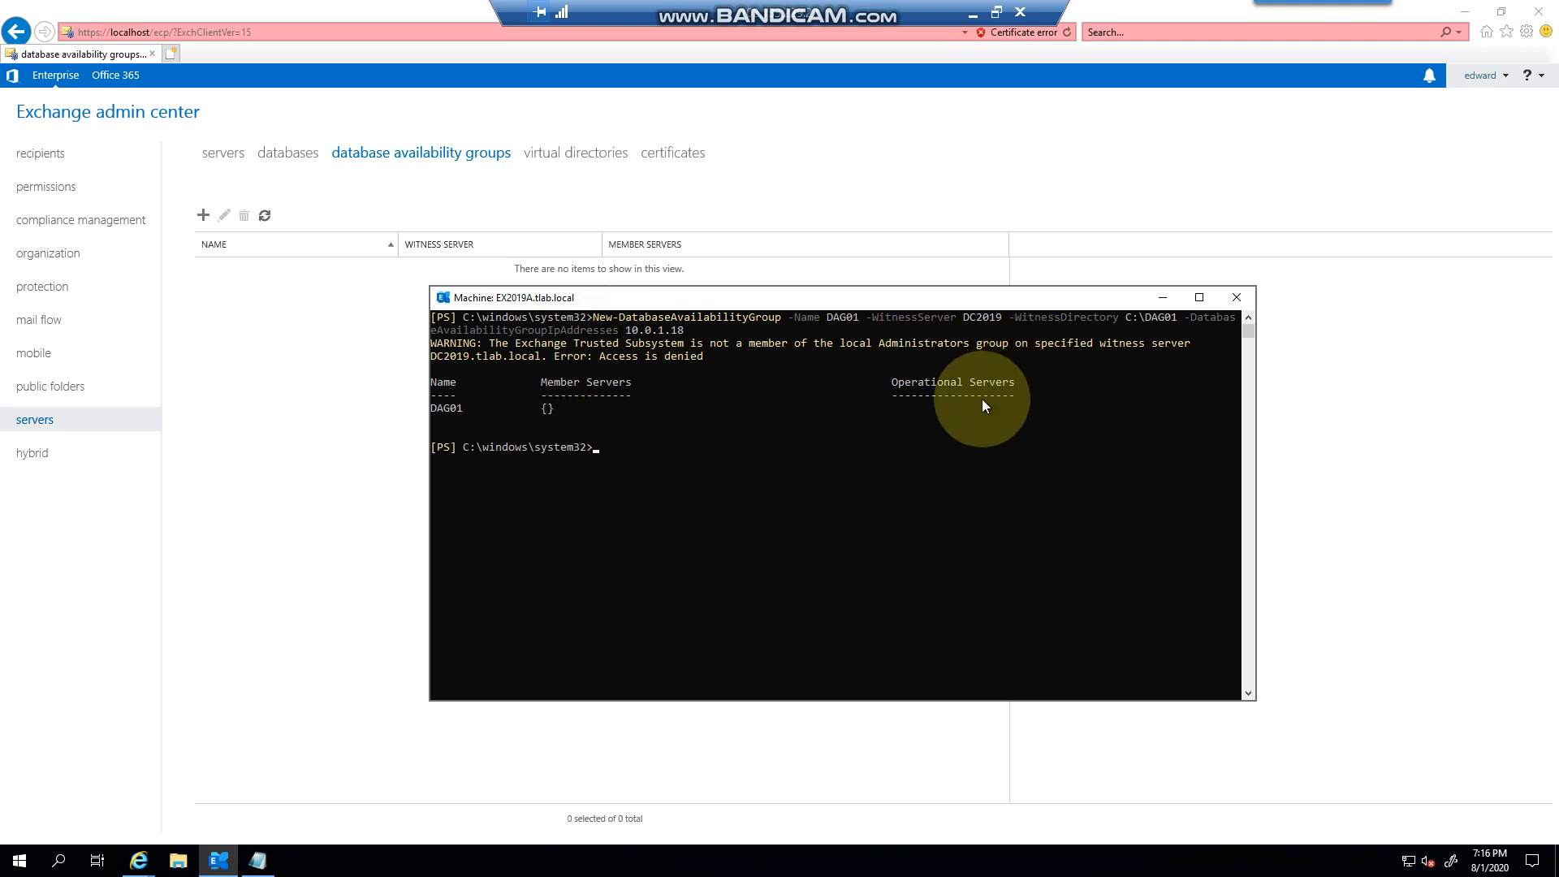
{"action": "mouse_move", "coordinate": [776, 427]}
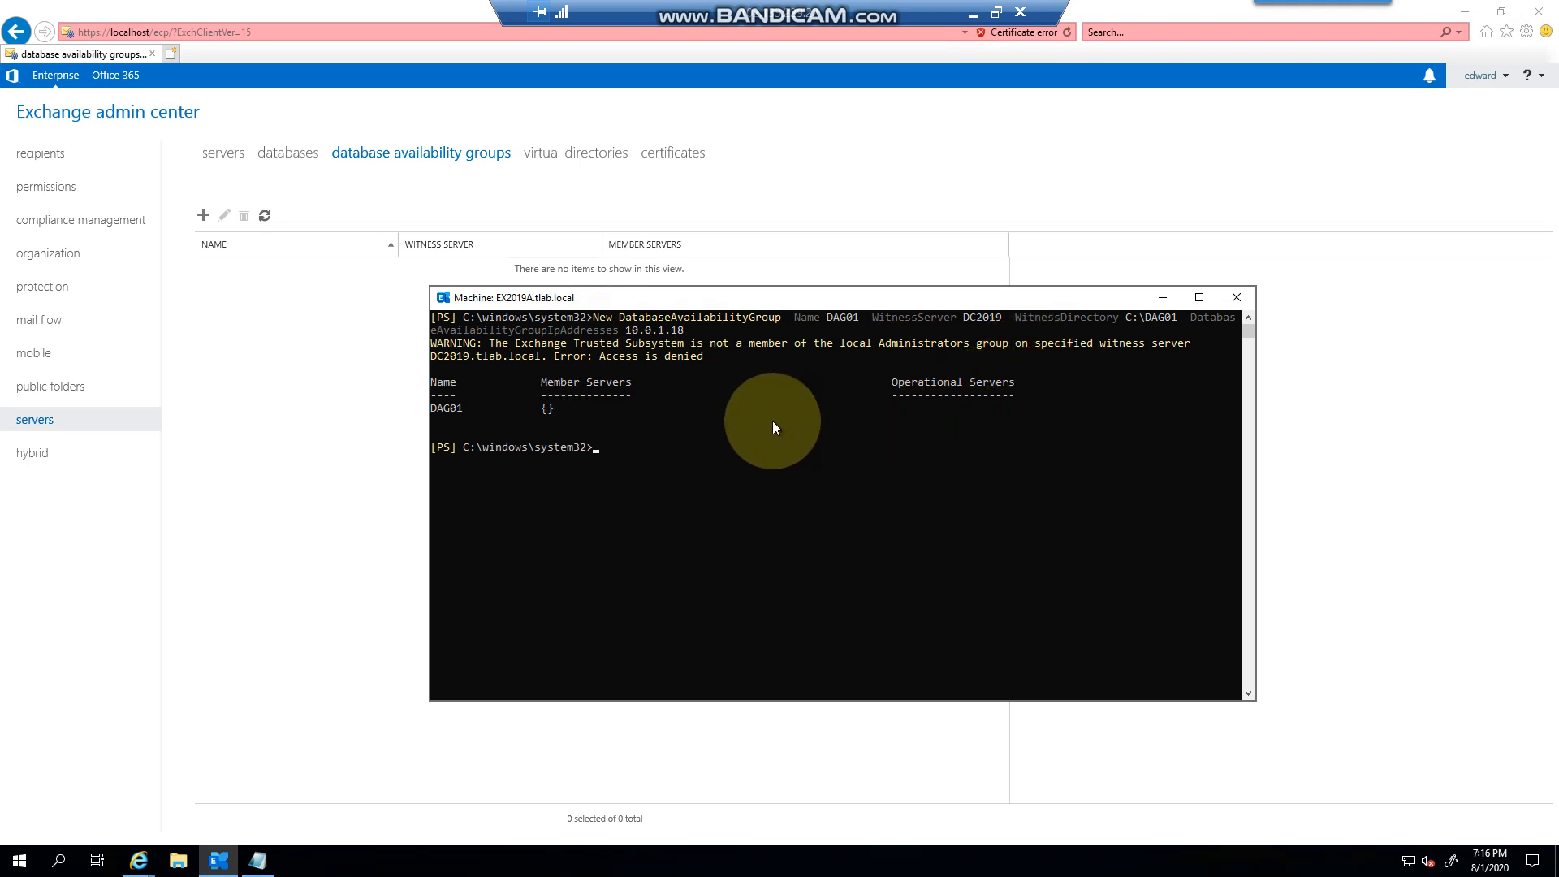
{"action": "mouse_move", "coordinate": [340, 375]}
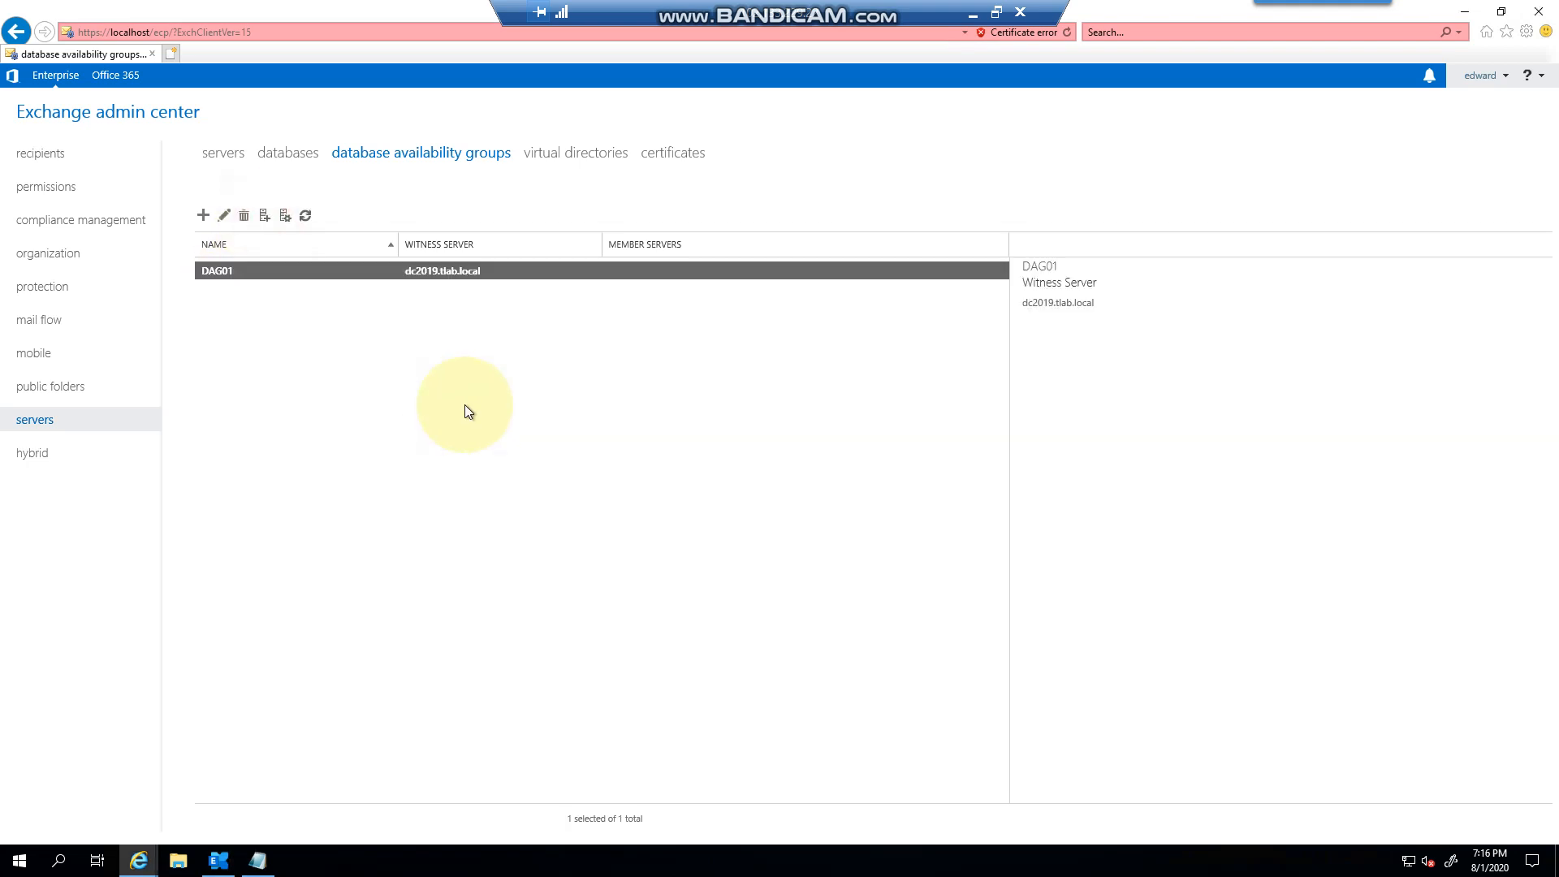
{"action": "mouse_move", "coordinate": [334, 117]}
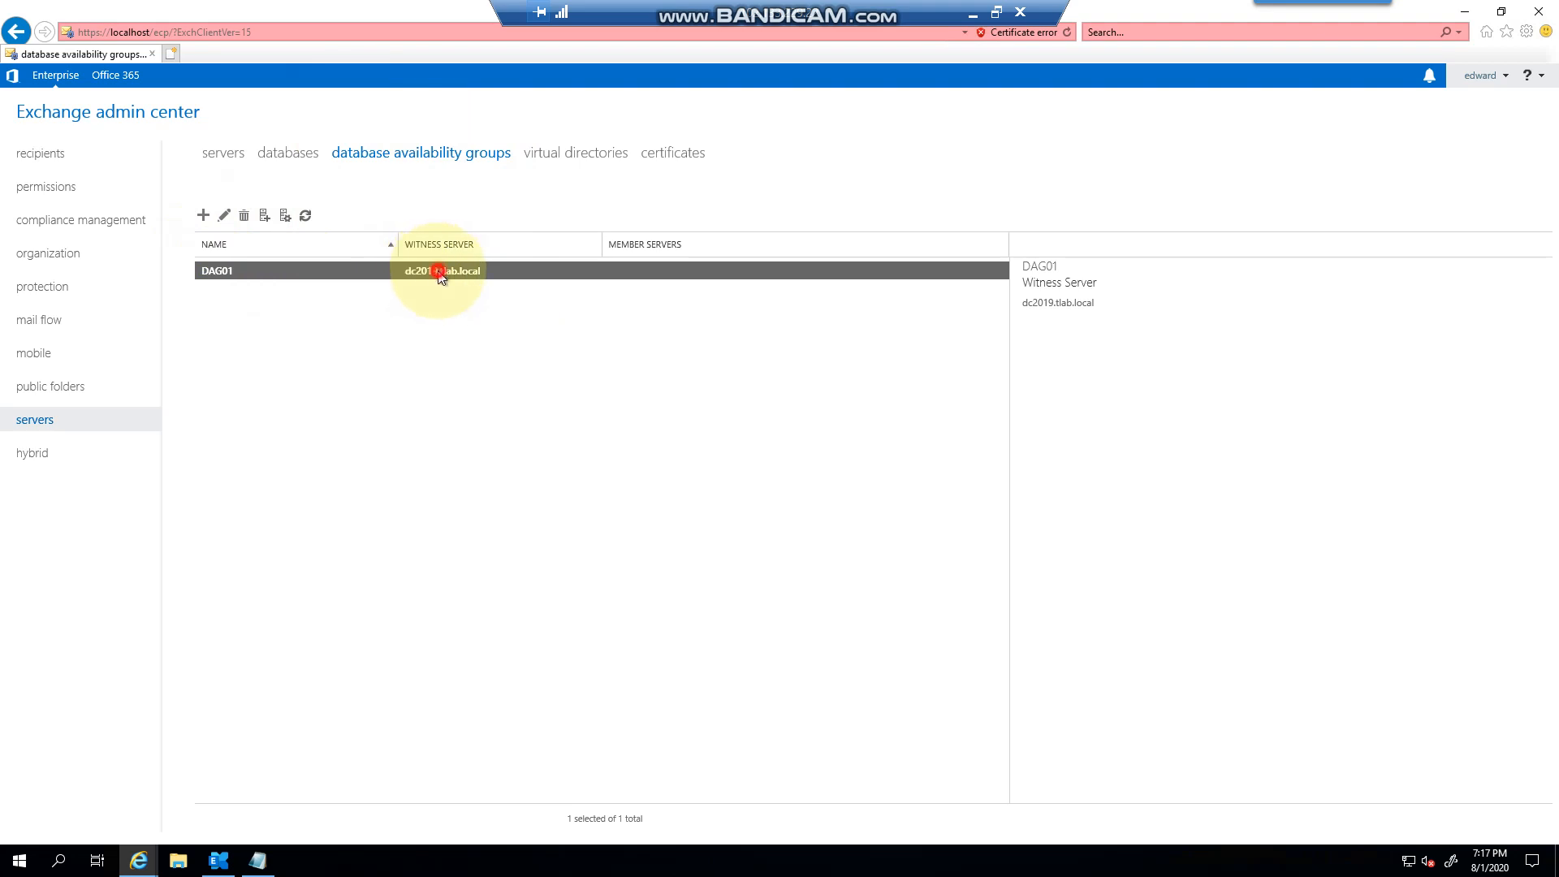
Check DAG01's properties show IP address 10.0.1.18, then close them unchanged.
{"action": "left_click", "coordinate": [223, 214]}
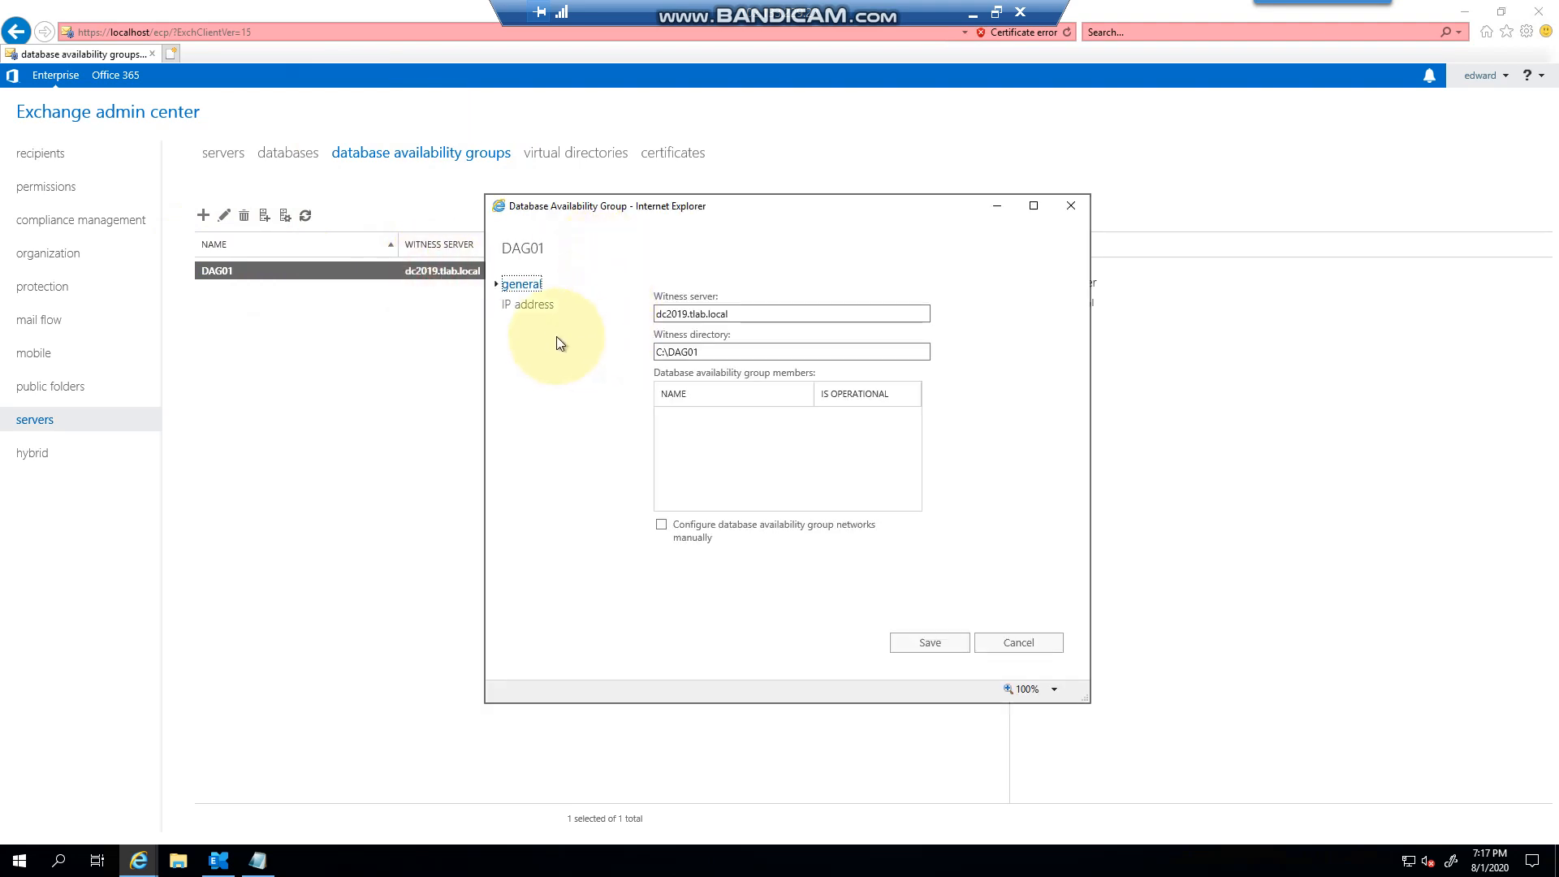
{"action": "mouse_move", "coordinate": [522, 286]}
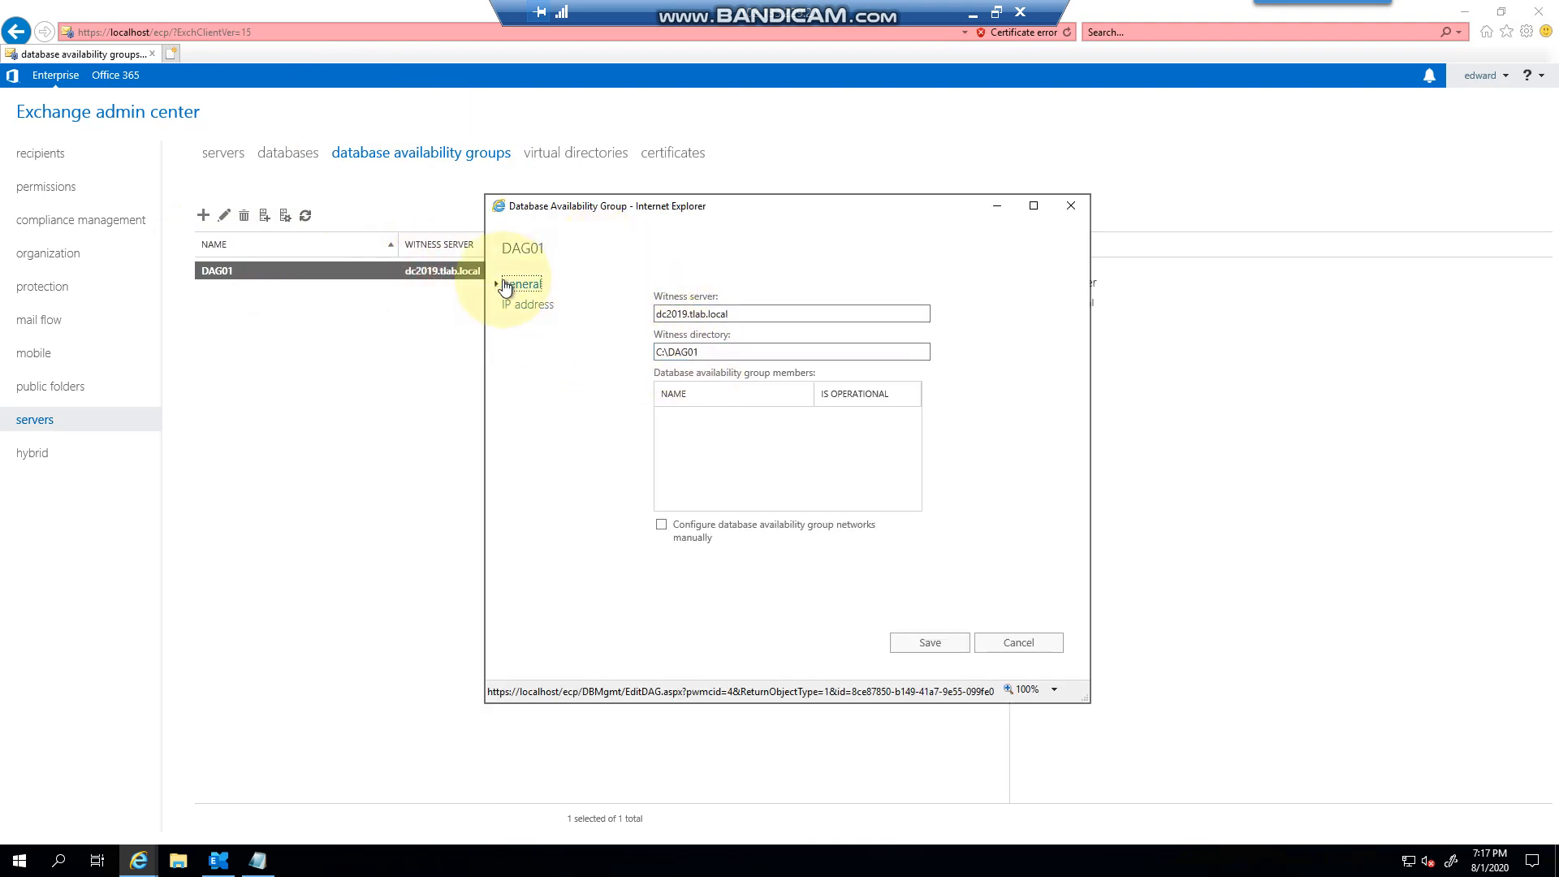
{"action": "left_click", "coordinate": [530, 304]}
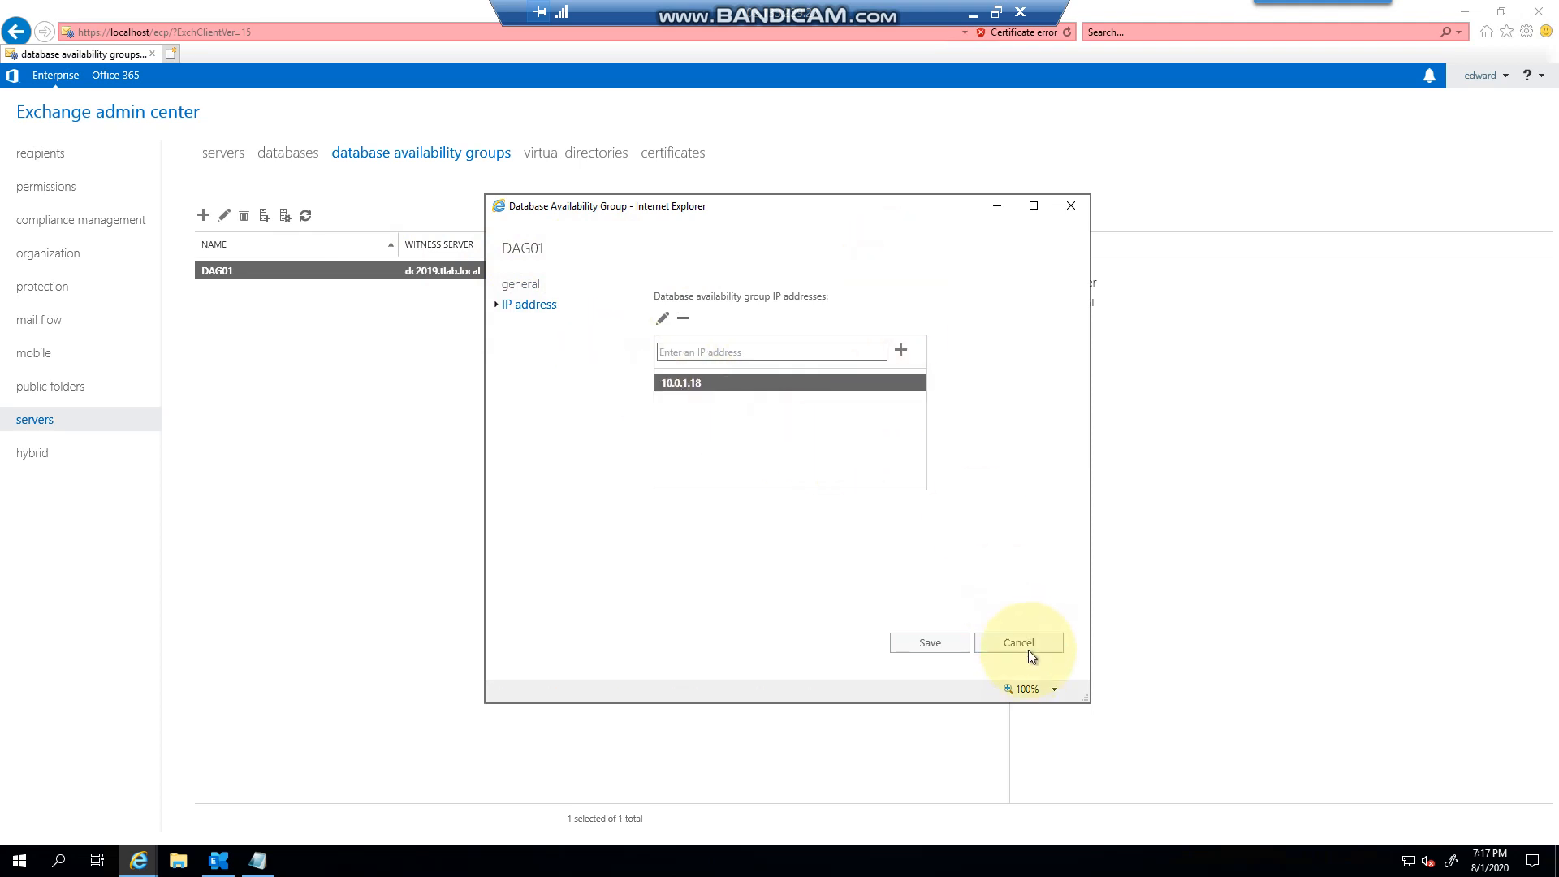
{"action": "left_click", "coordinate": [1019, 643]}
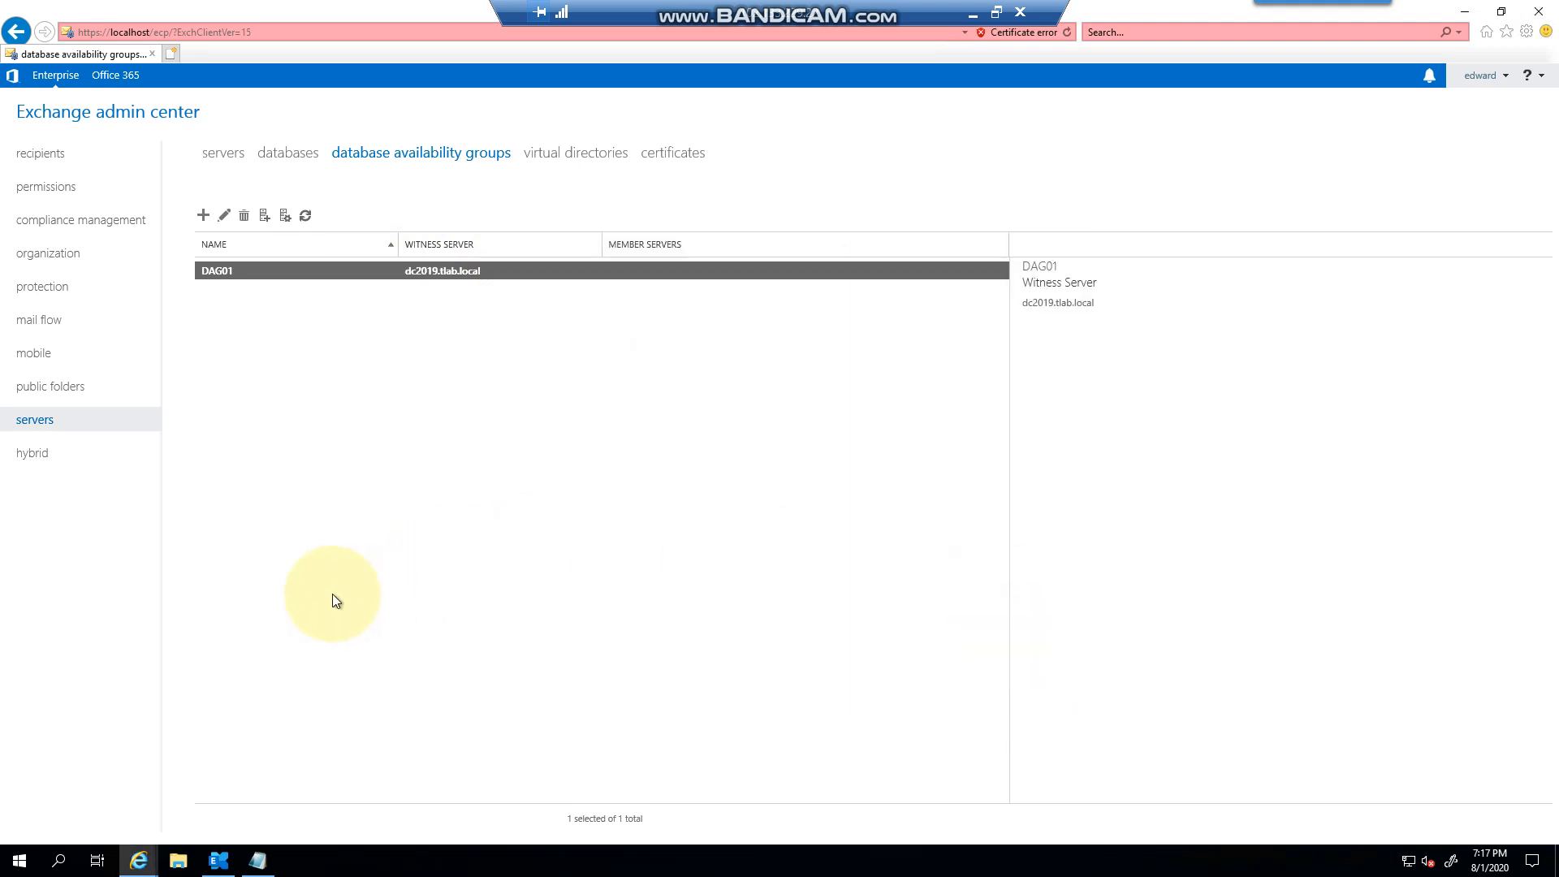